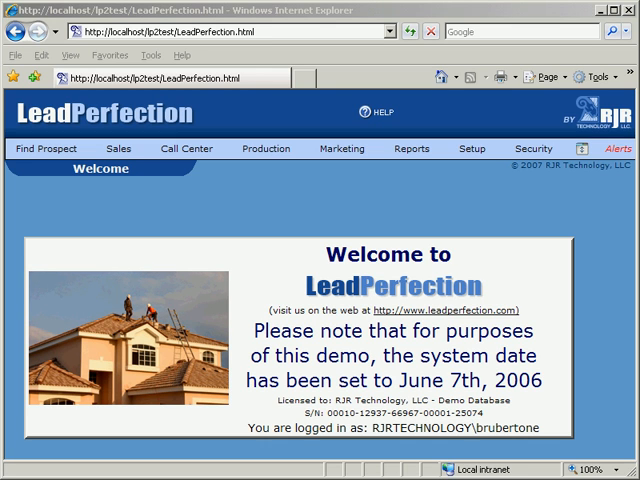
pyautogui.moveTo(66, 328)
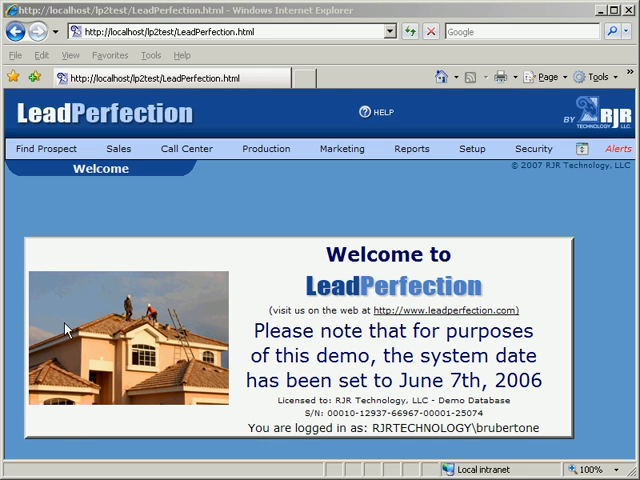
# Go to the Find Prospect search form from the welcome screen
pyautogui.click(44, 148)
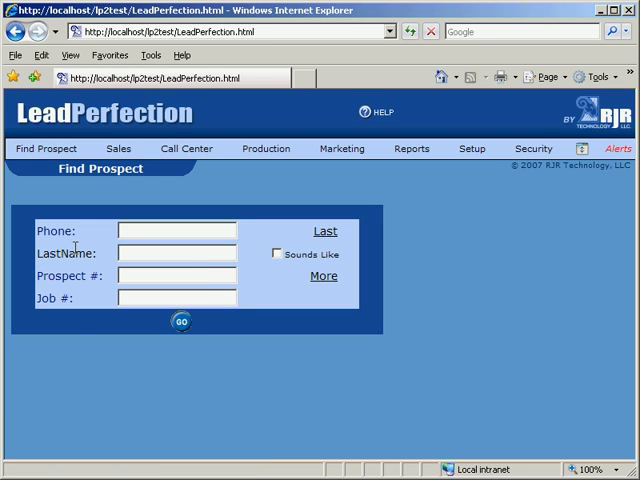
pyautogui.moveTo(84, 342)
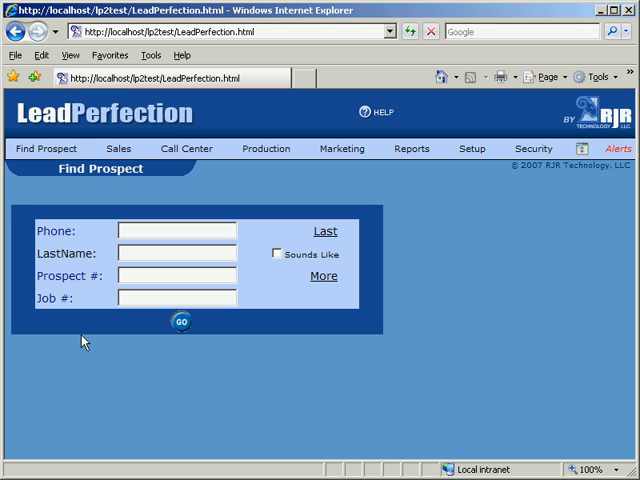
pyautogui.moveTo(62, 272)
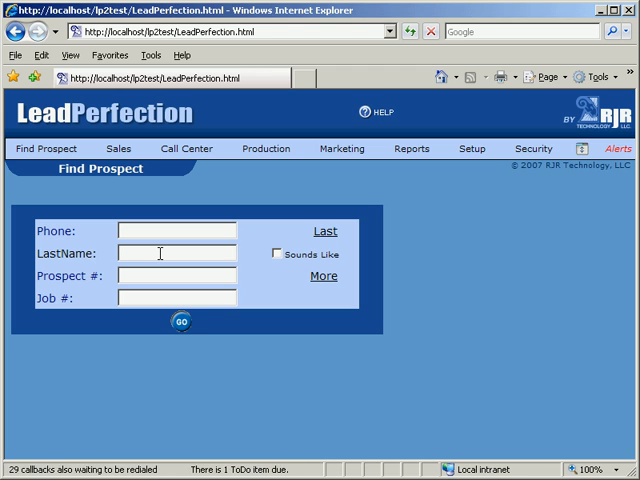
# Run a prospect search with 'jackson' as the last name
pyautogui.write('jack')
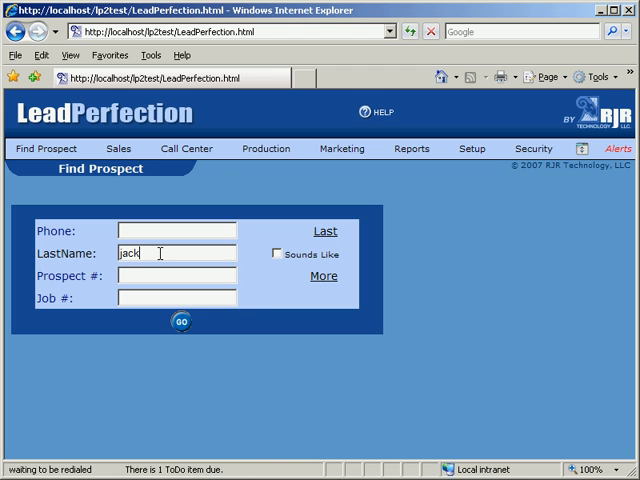
pyautogui.write('son')
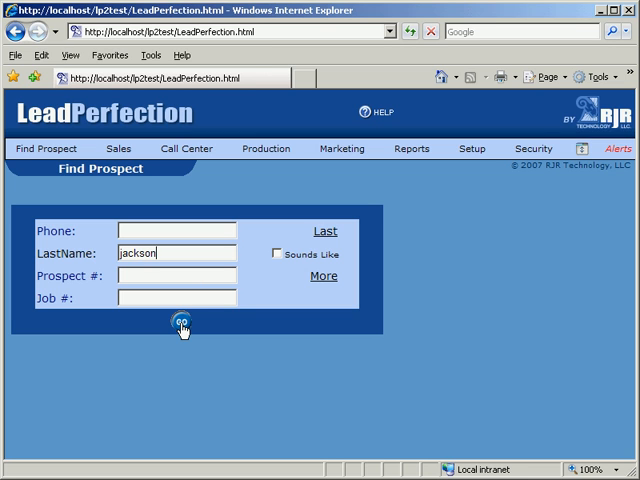
pyautogui.click(180, 324)
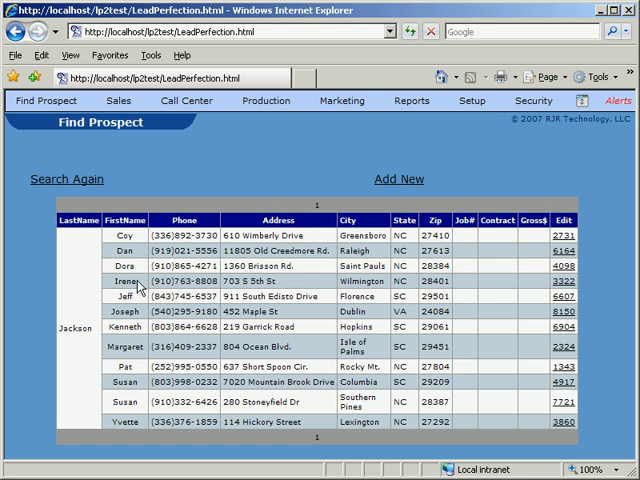
pyautogui.moveTo(528, 284)
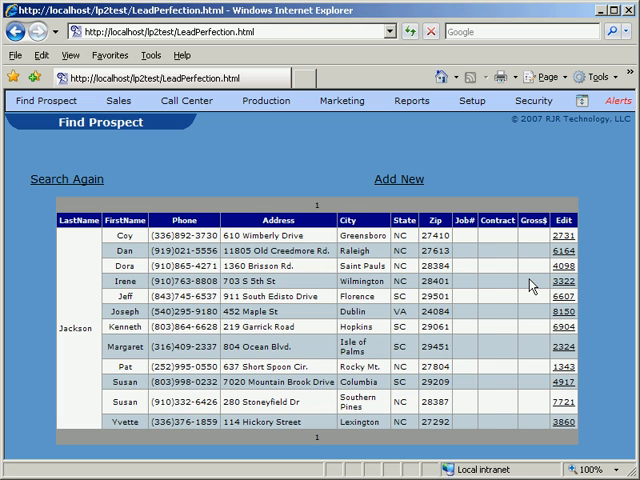
pyautogui.moveTo(532, 286)
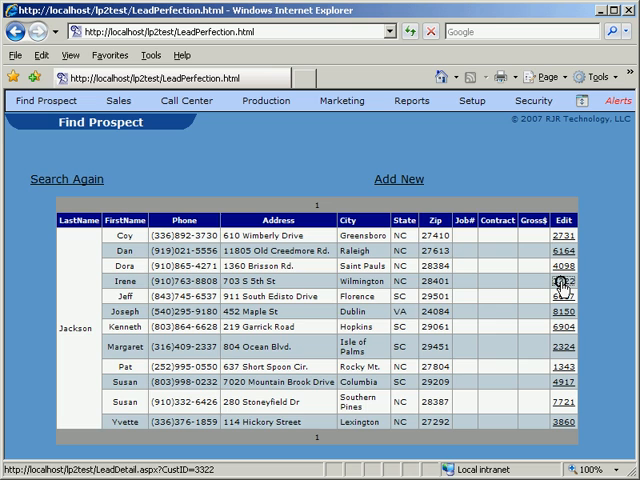
pyautogui.click(562, 284)
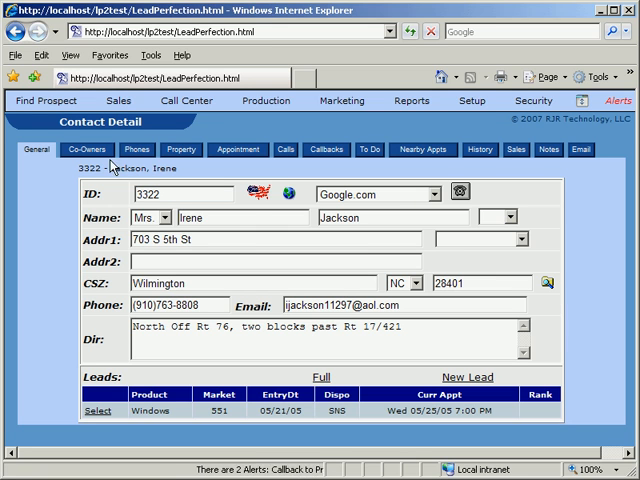
pyautogui.click(44, 100)
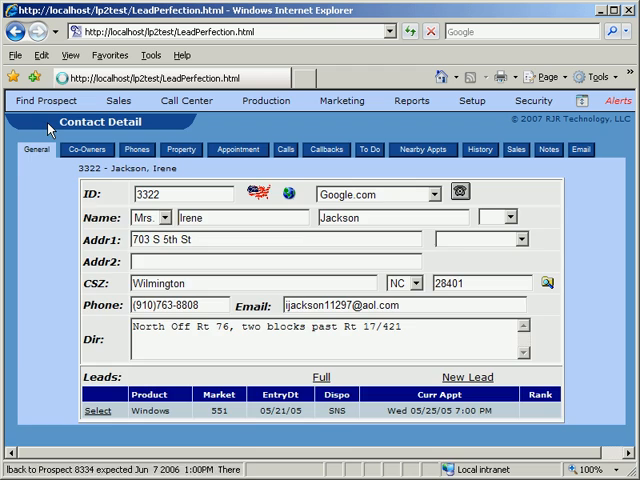
# Back on Find Prospect, run a search with 'white' as the last name
pyautogui.click(46, 100)
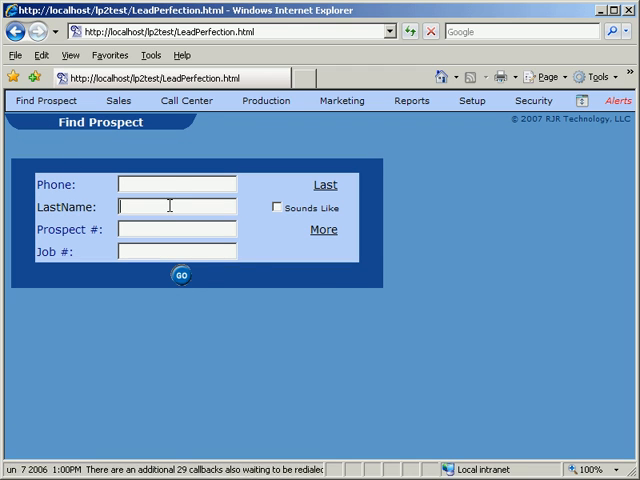
pyautogui.write('wh')
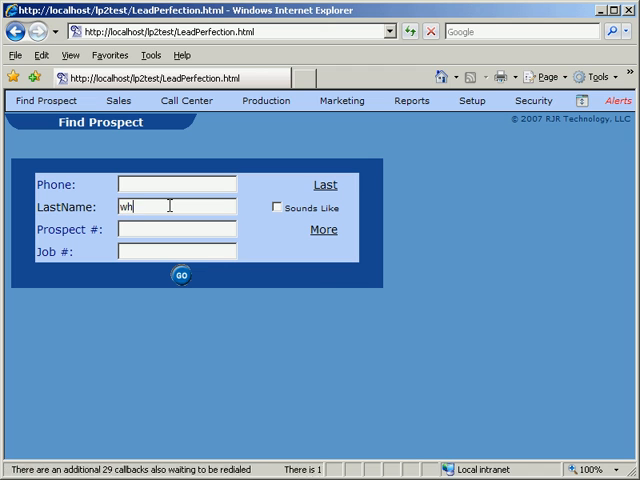
pyautogui.write('ite')
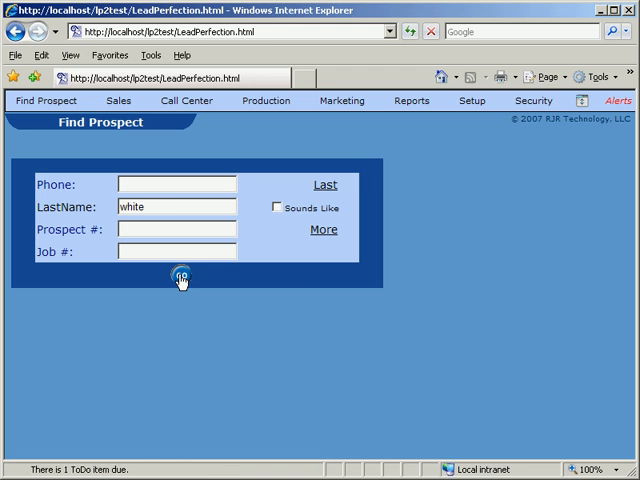
pyautogui.click(182, 278)
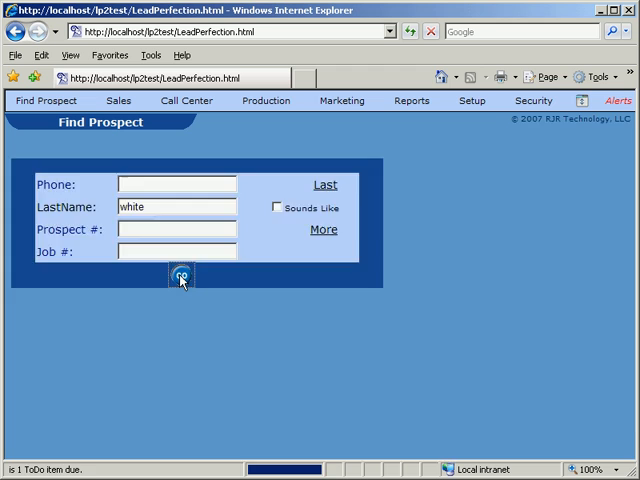
# Scroll through the full list of White prospects returned by the search
pyautogui.click(180, 276)
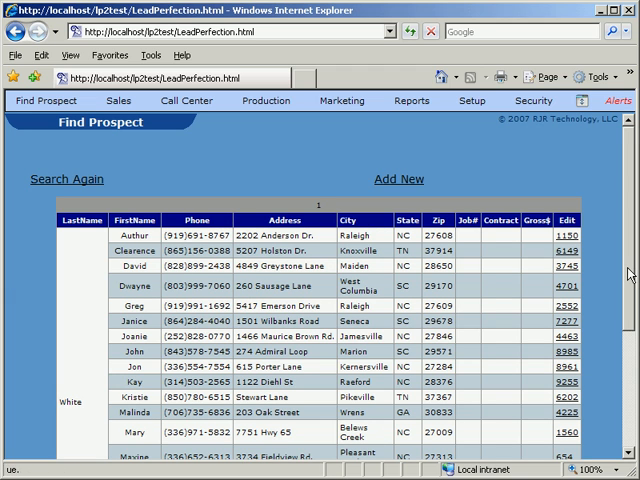
pyautogui.scroll(-3)
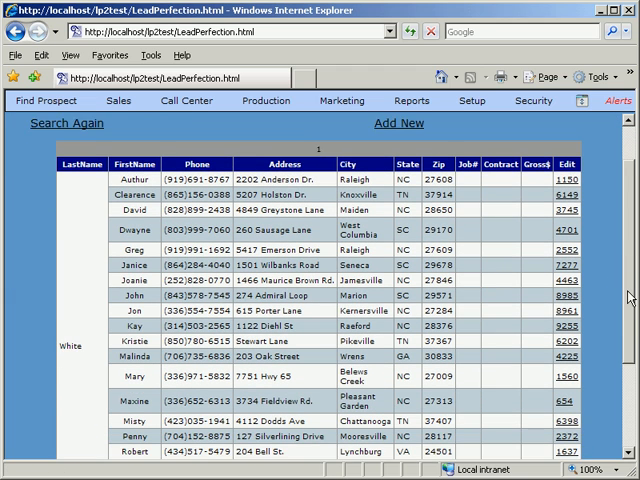
pyautogui.scroll(-3)
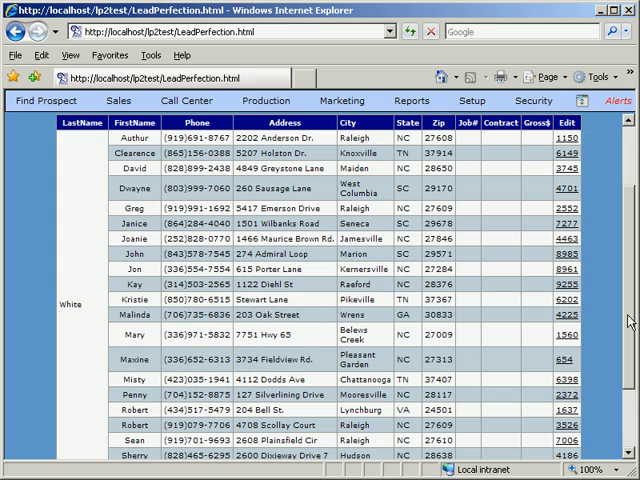
pyautogui.scroll(-3)
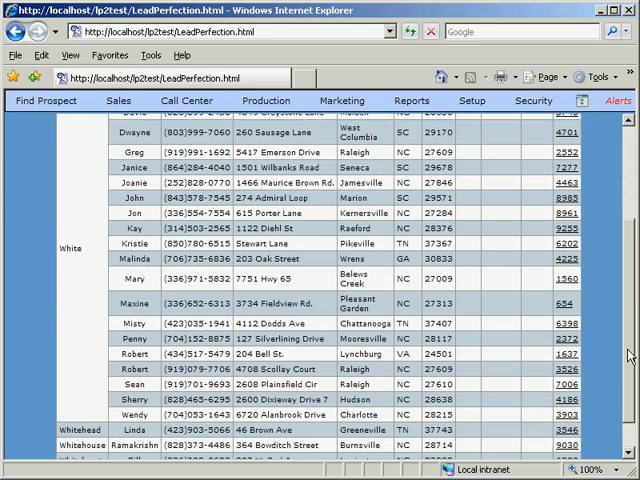
pyautogui.scroll(-3)
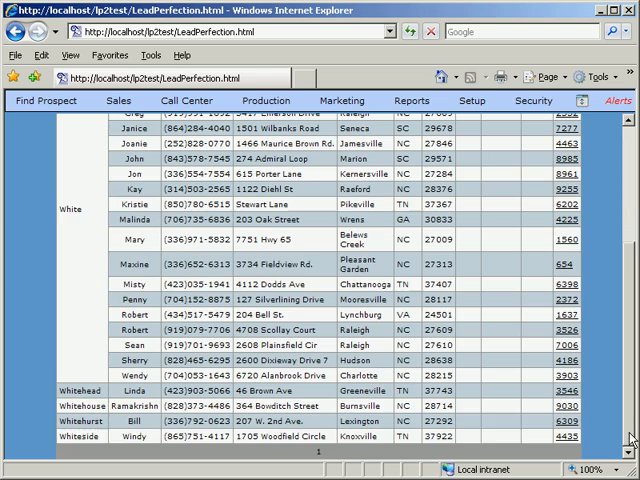
pyautogui.scroll(3)
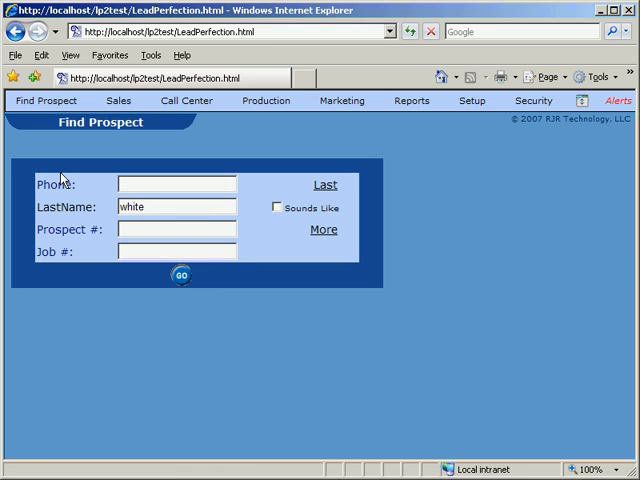
pyautogui.moveTo(186, 330)
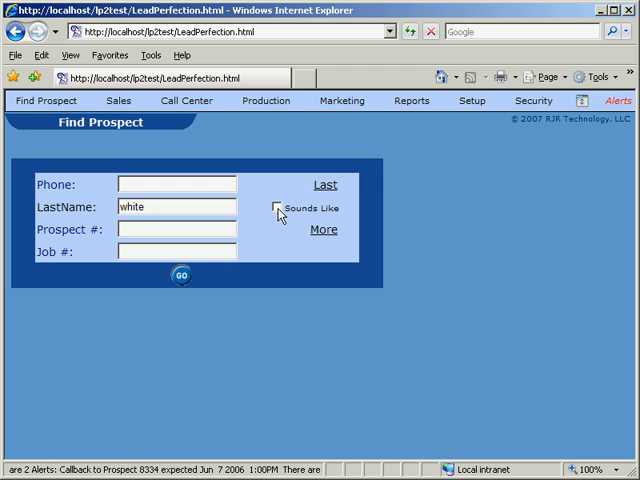
# Rerun the 'white' search with Sounds Like enabled to catch names such as Wade and Whitehead
pyautogui.click(280, 208)
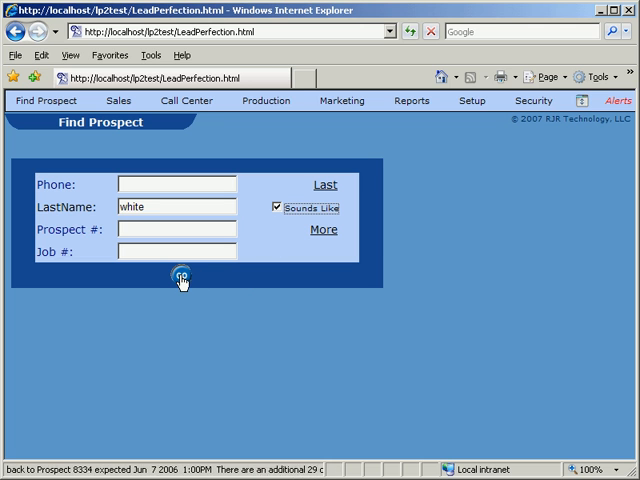
pyautogui.click(180, 280)
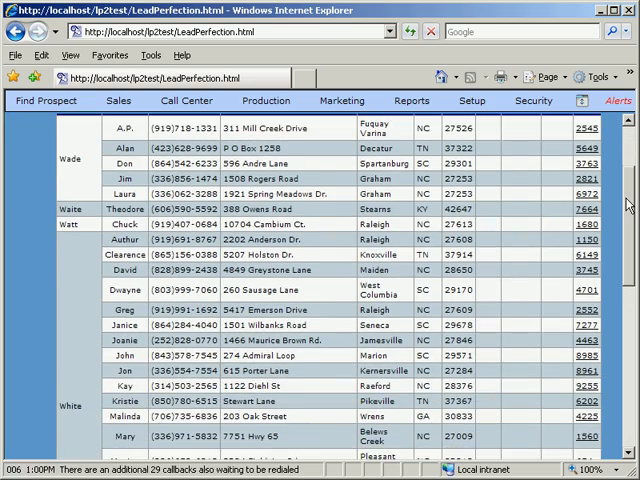
pyautogui.scroll(-3)
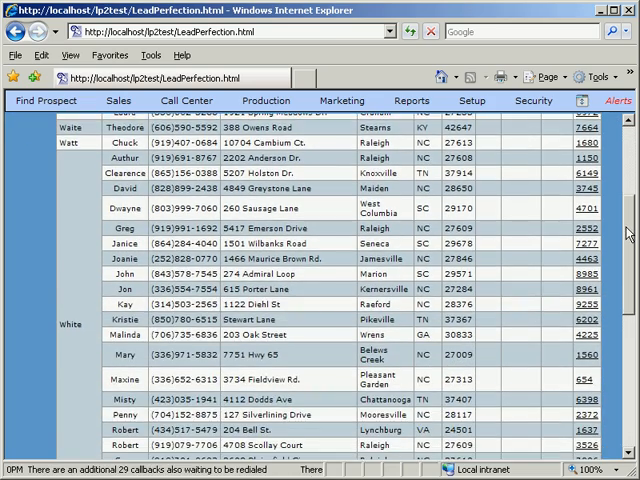
pyautogui.scroll(-3)
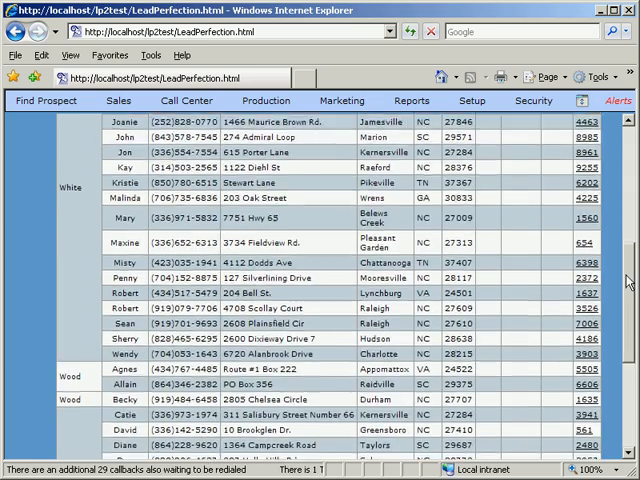
pyautogui.scroll(-3)
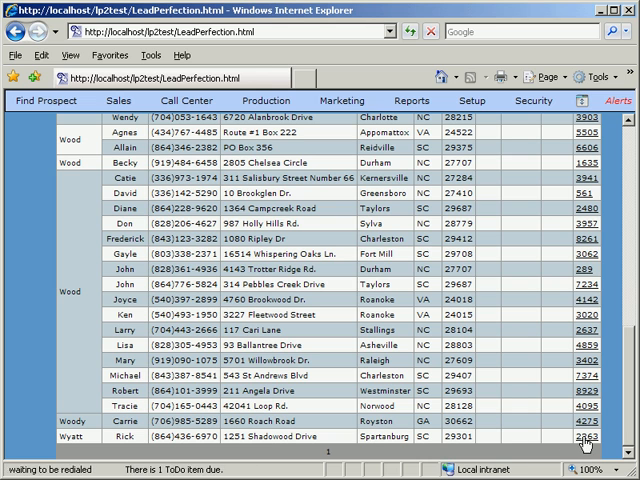
pyautogui.click(596, 440)
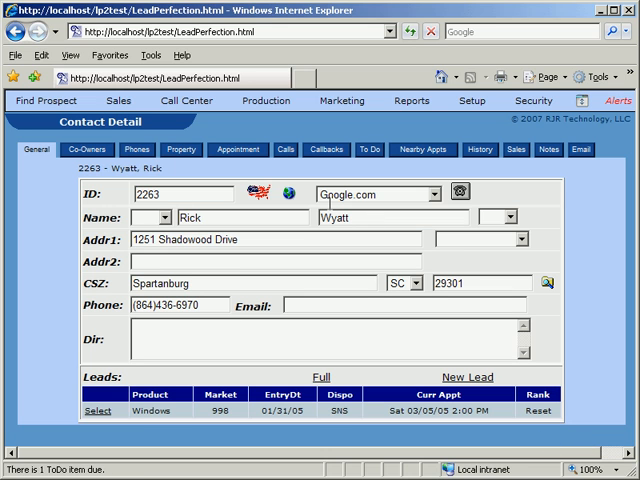
# Start a fresh, empty prospect search via Find Prospect > Search
pyautogui.click(44, 100)
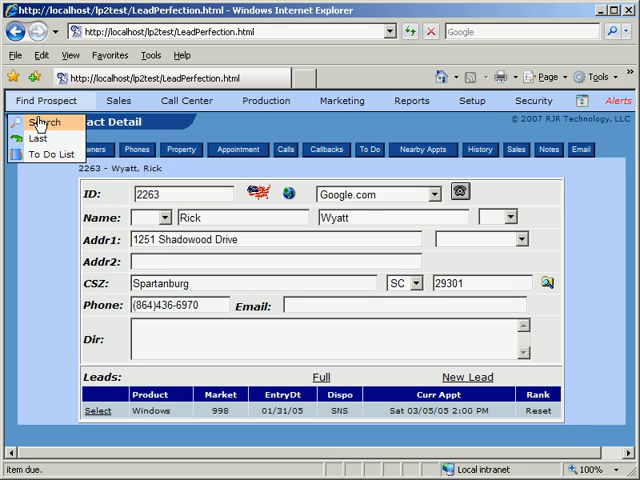
pyautogui.click(28, 124)
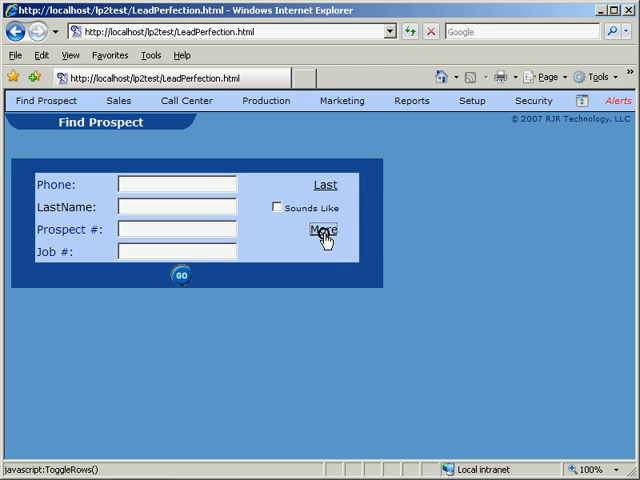
# Expand More criteria to show address, city, zip, appointment date, sales rep and contract date fields
pyautogui.click(322, 232)
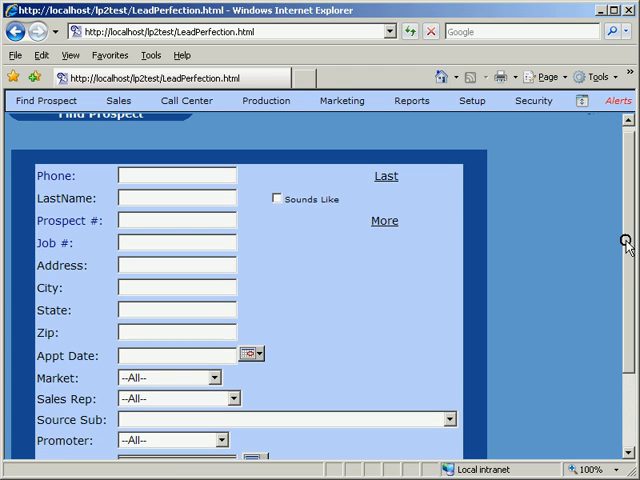
pyautogui.scroll(-3)
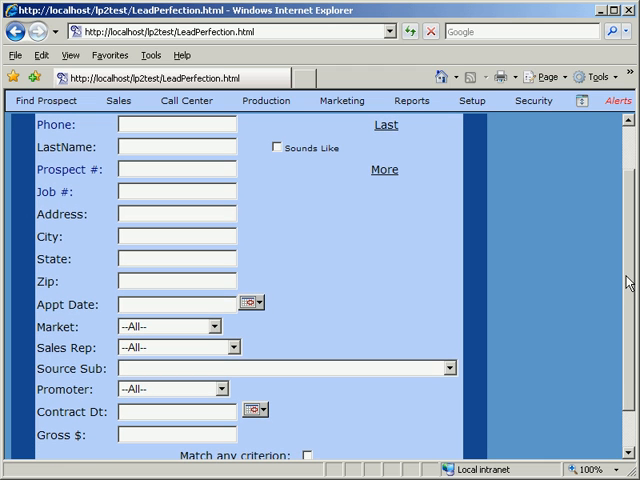